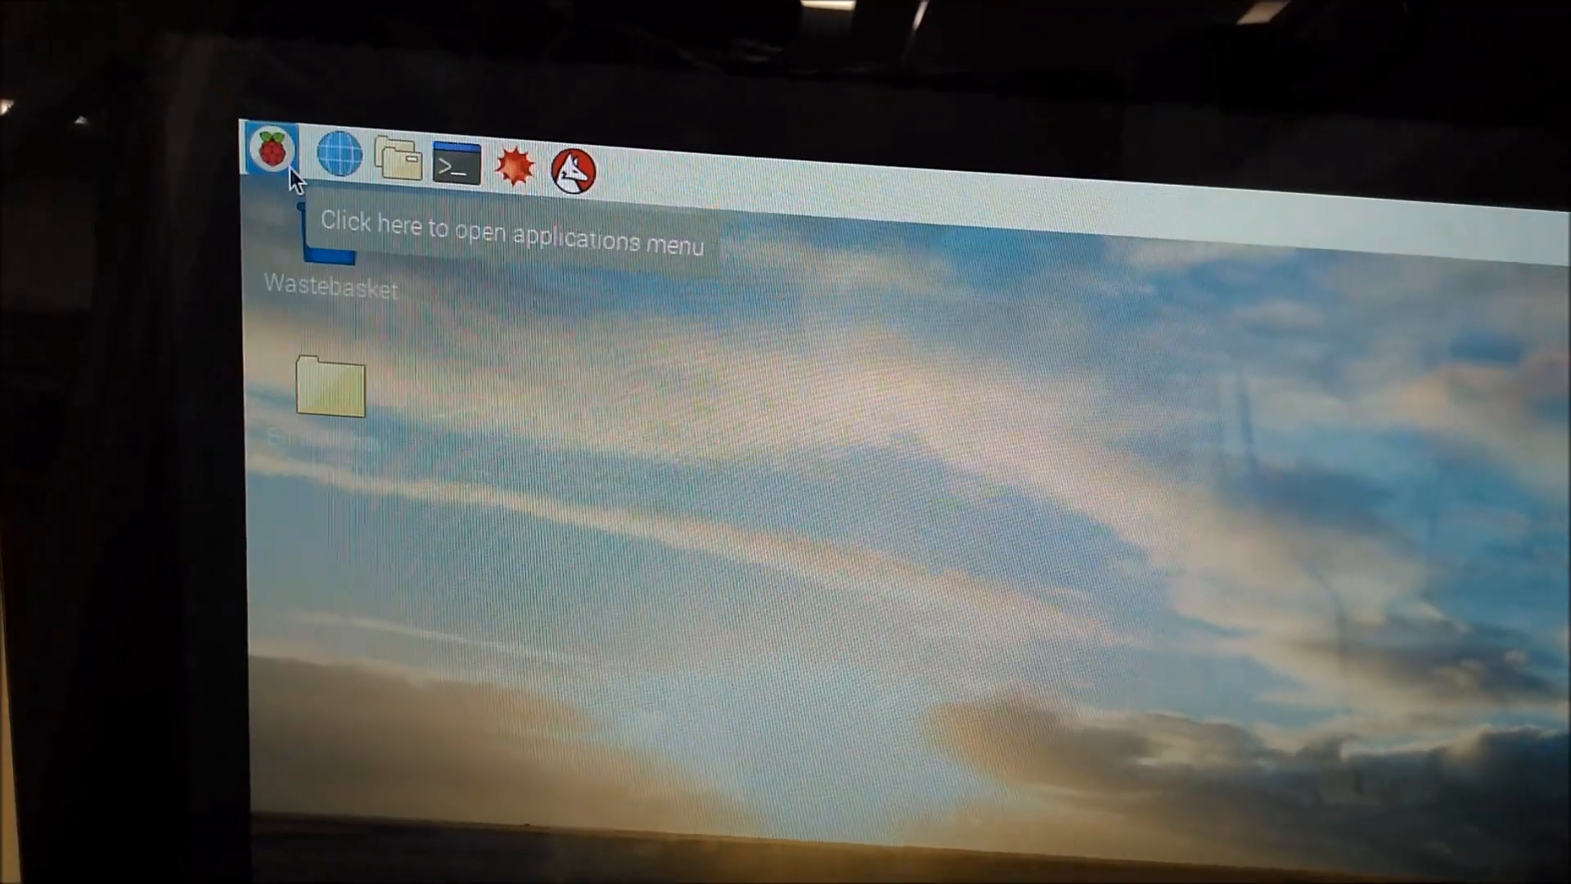
# - Launch Arduino IDE from the Raspberry Pi menu's Programming applications
pyautogui.click(271, 155)
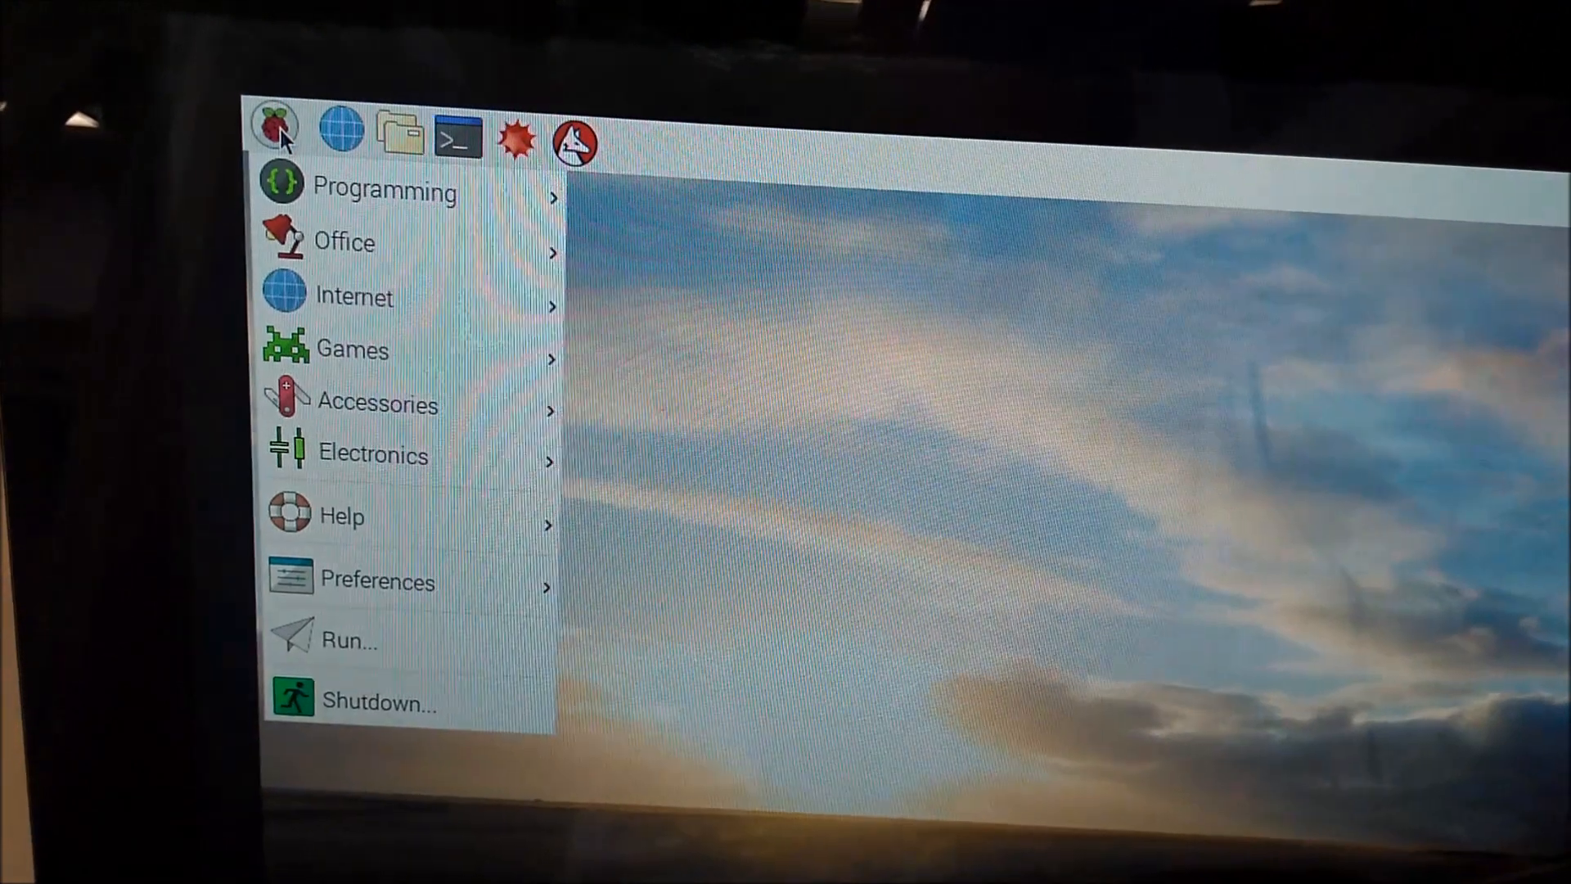
pyautogui.click(386, 191)
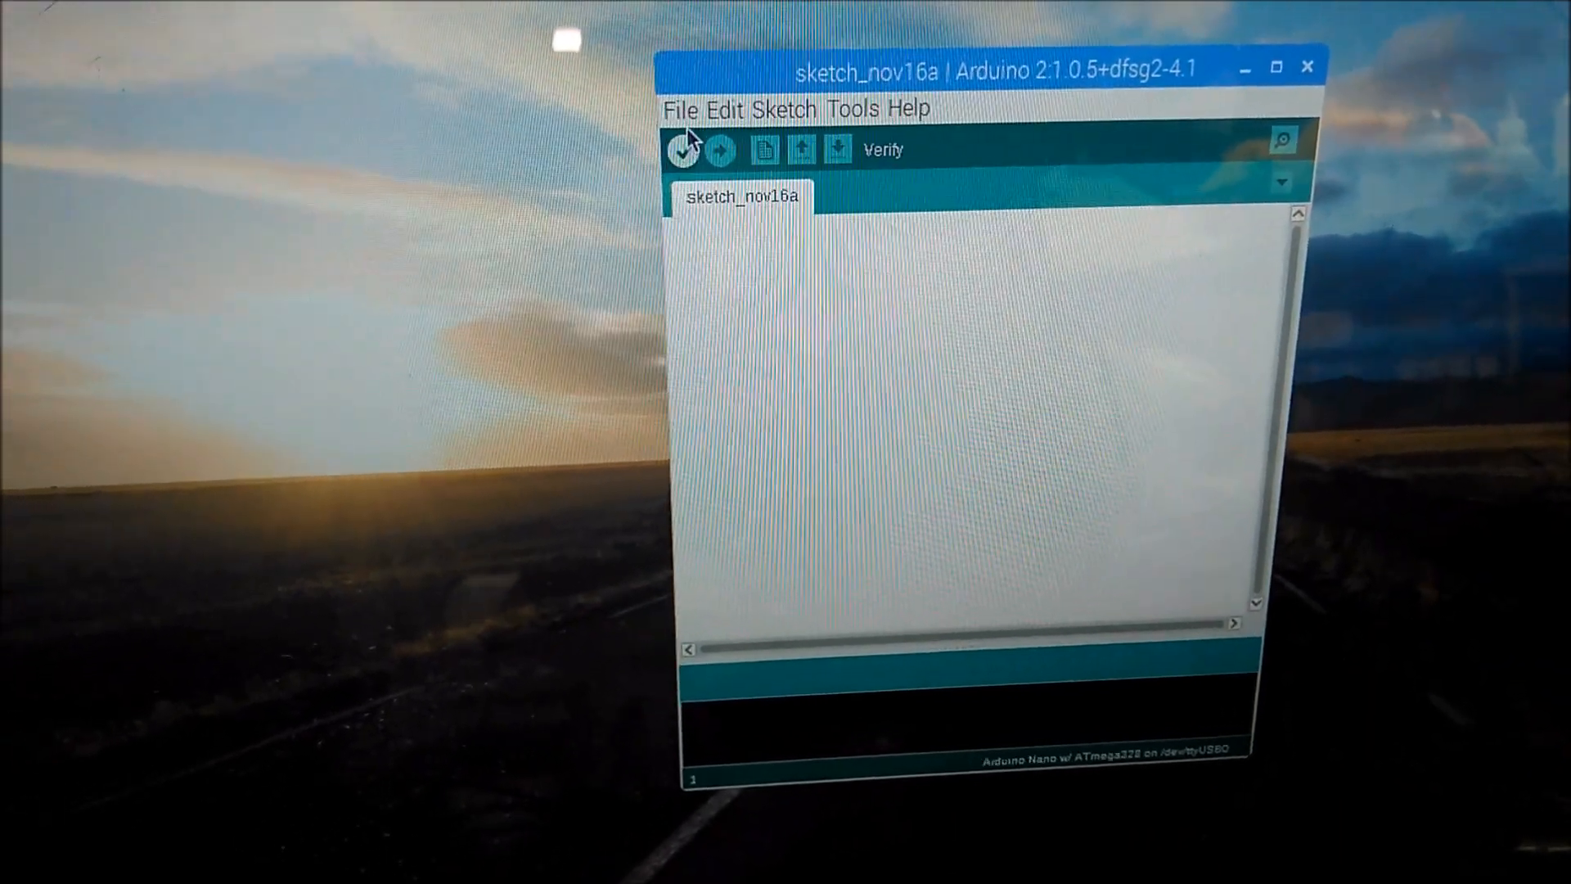
# - Open the BlinkWithoutDelay500 sketch (ledPin 6, interval 50) and upload it to the Nano
pyautogui.click(679, 108)
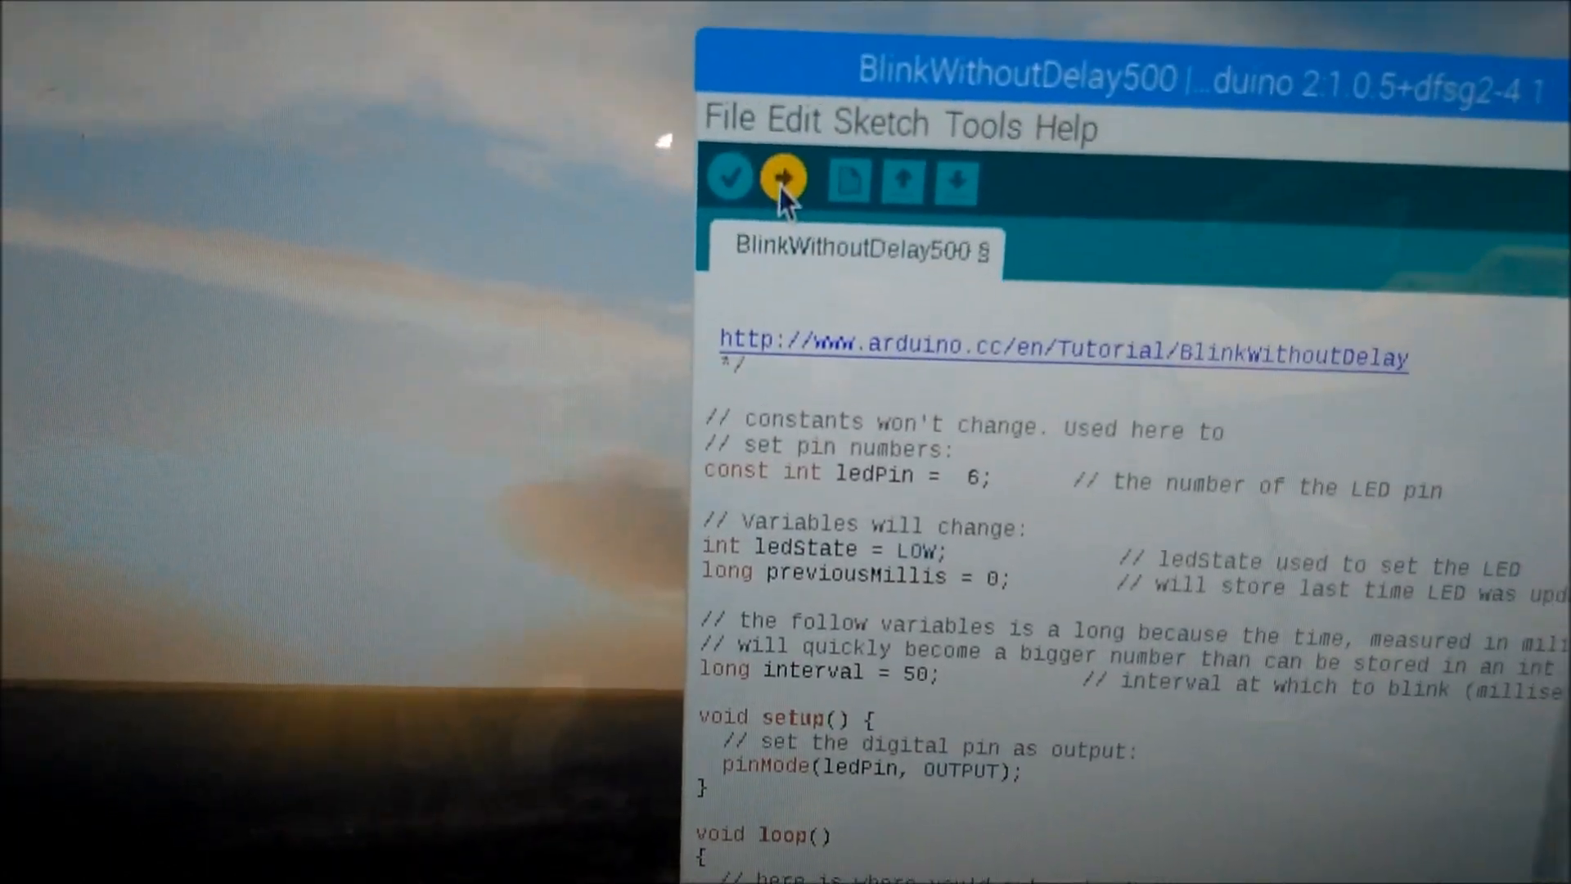
pyautogui.click(784, 178)
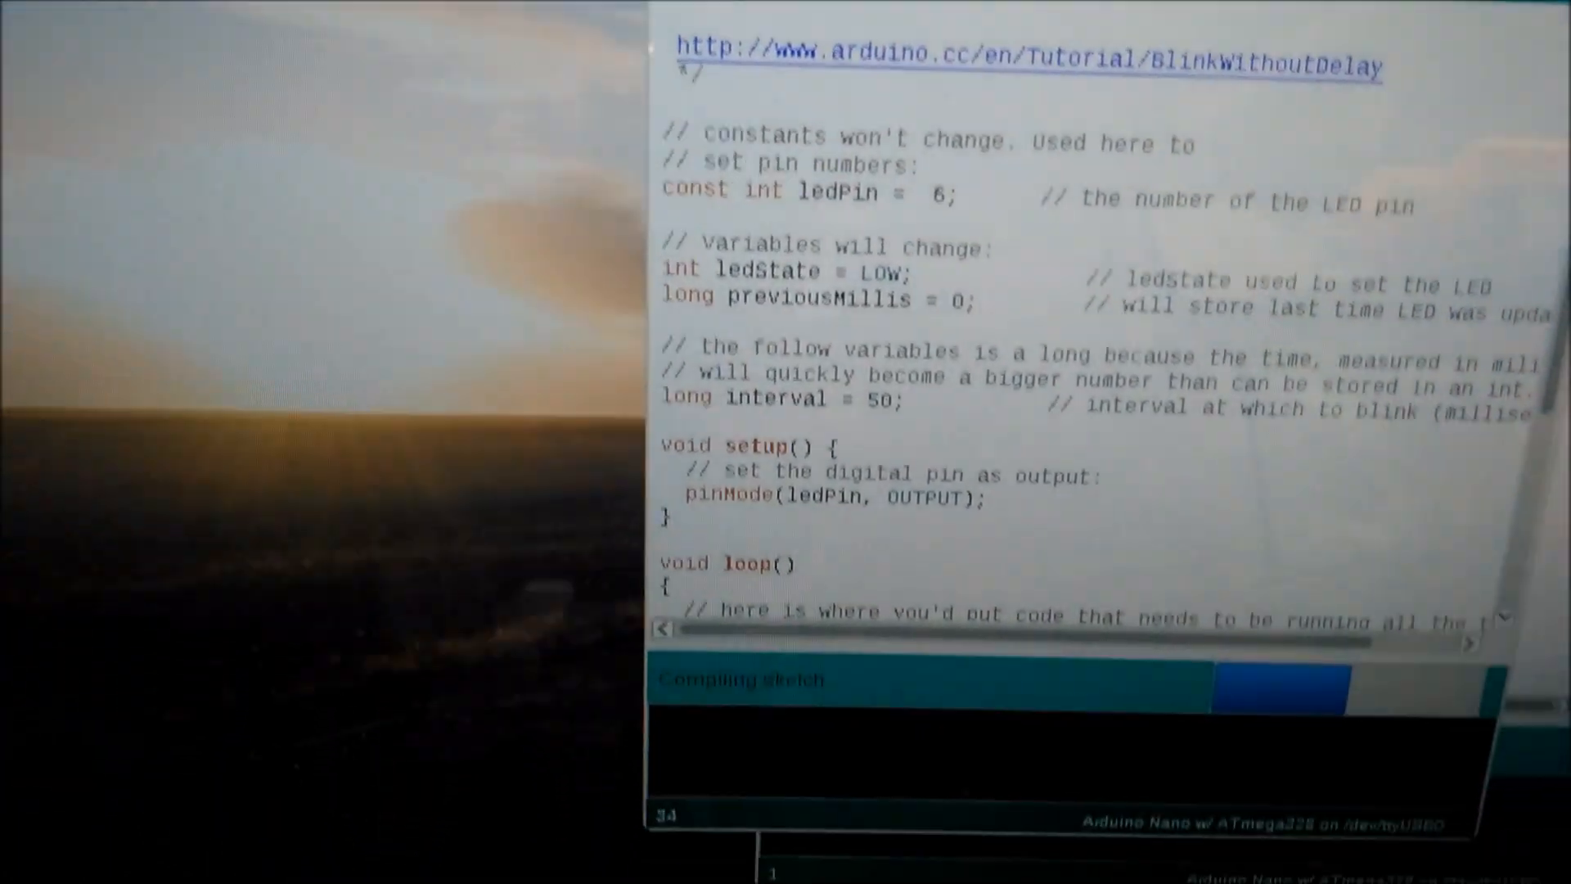